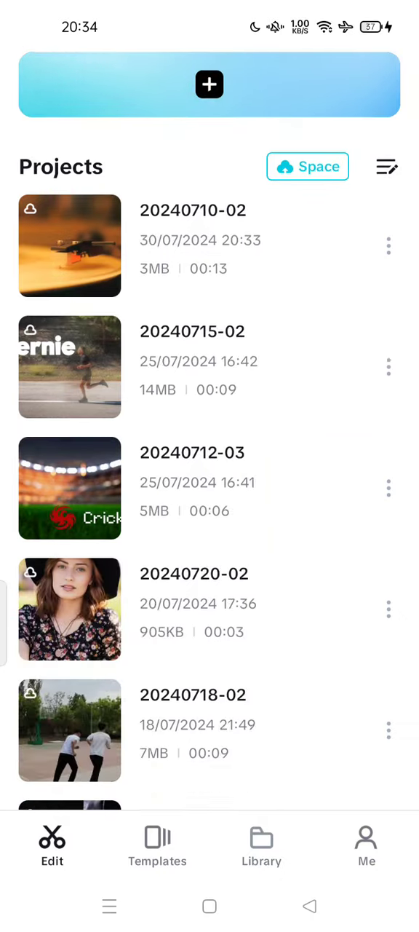
pyautogui.scroll(-3)
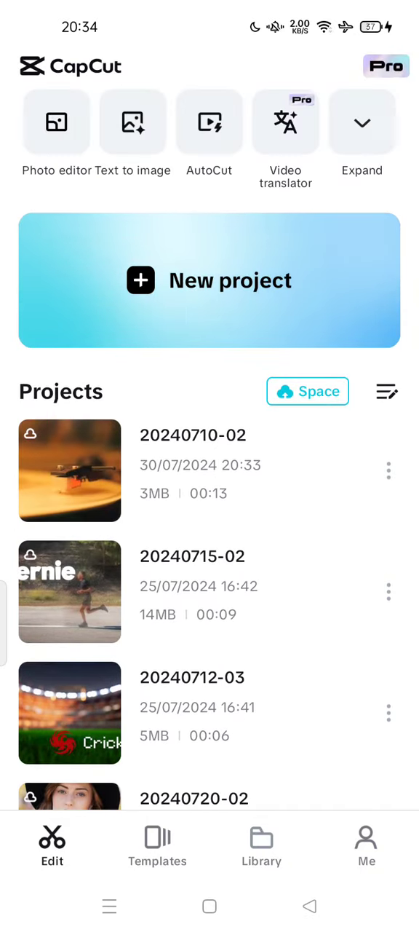
pyautogui.click(69, 470)
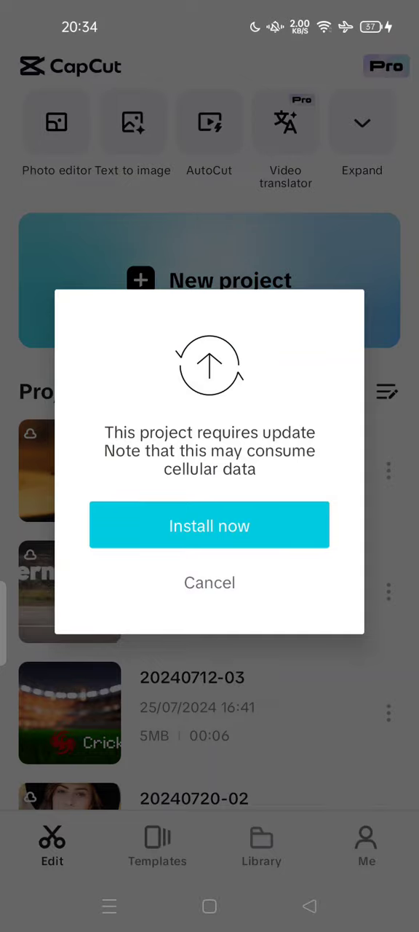
pyautogui.click(209, 582)
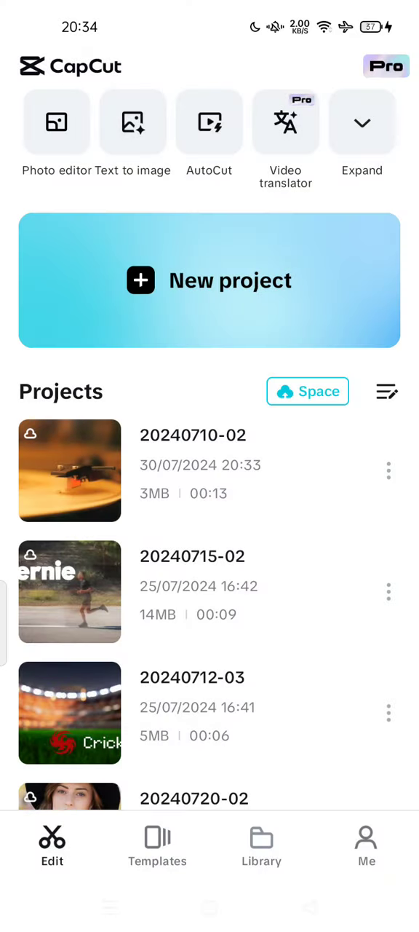
pyautogui.click(70, 592)
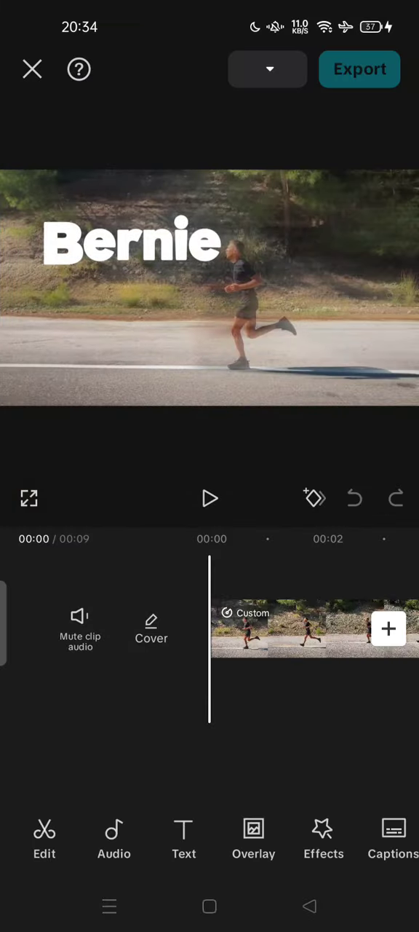
# - Preview the project playback and bring up the Bernie title text options
pyautogui.click(210, 498)
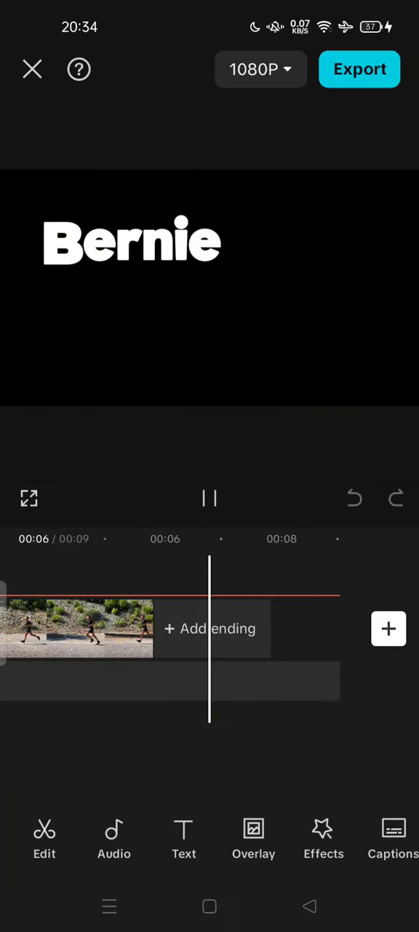
pyautogui.click(209, 498)
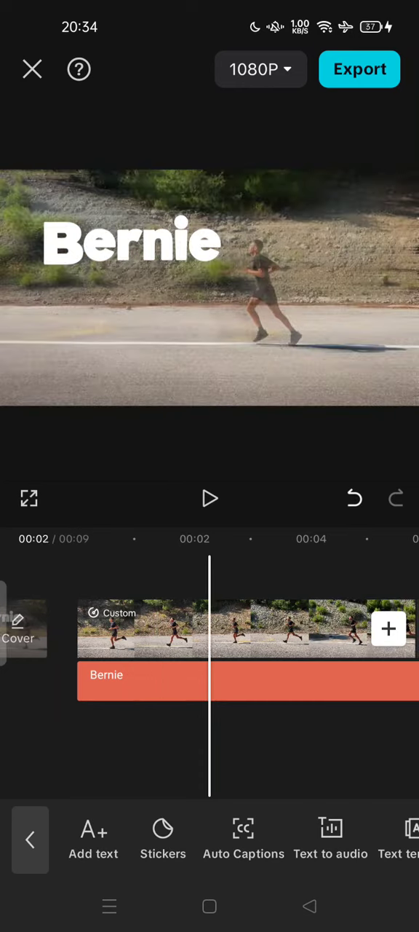
# - Export the Bernie running-clip video and wait for the Ready to share screen
pyautogui.click(360, 69)
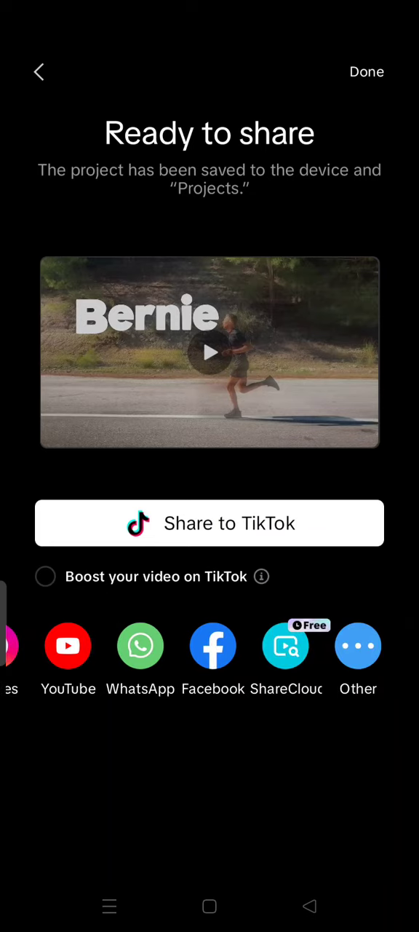
pyautogui.click(358, 646)
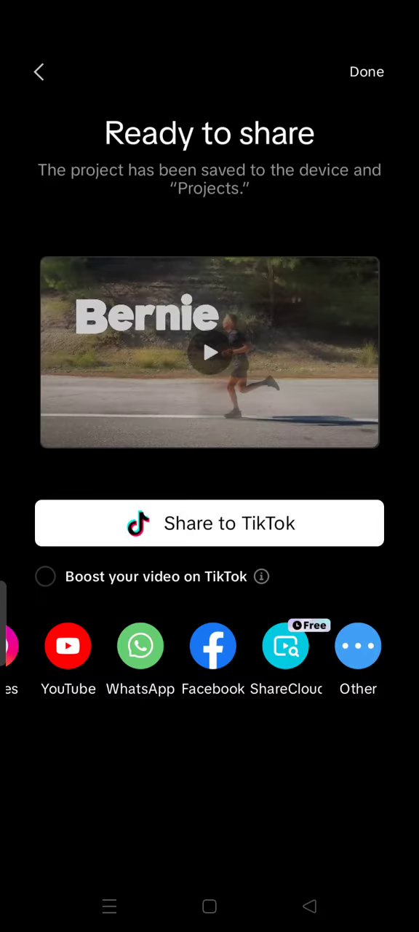
pyautogui.hscroll(3)
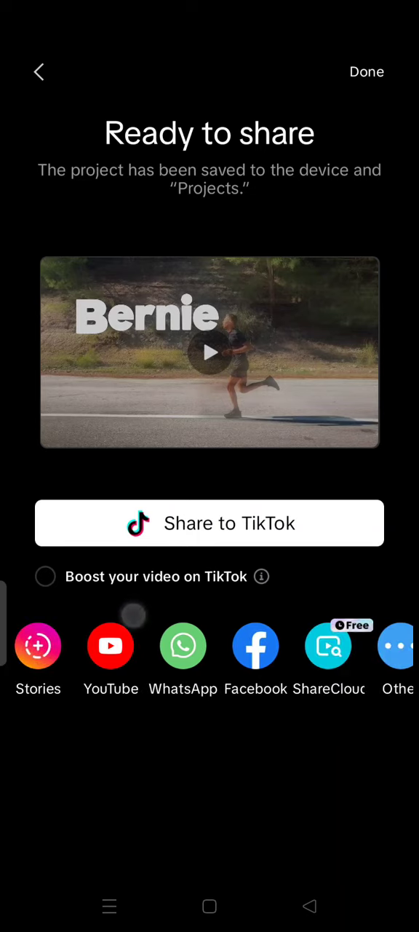
pyautogui.hscroll(-3)
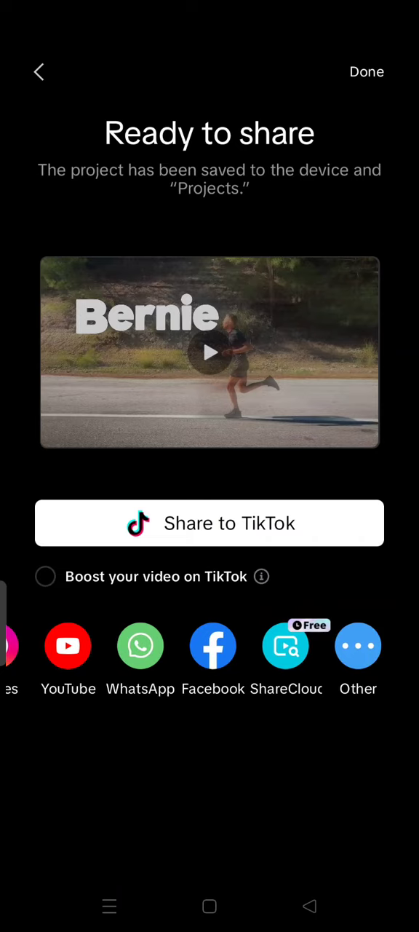